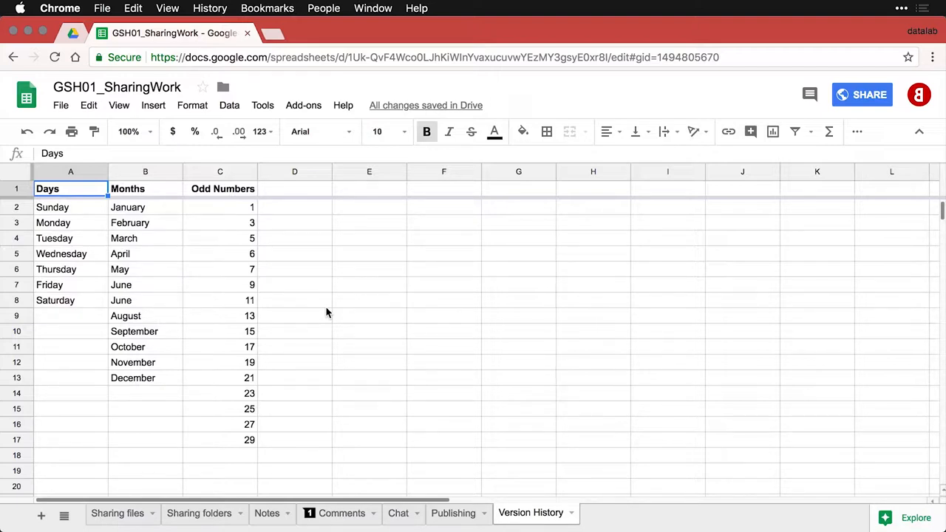
mouse_move(314, 295)
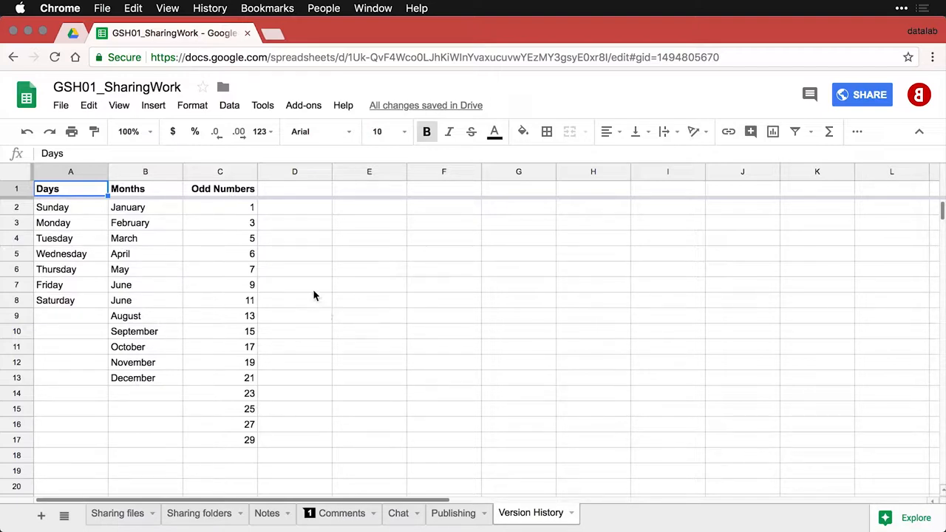
Open the full version history list for GSH01_SharingWork from the File menu
click(61, 105)
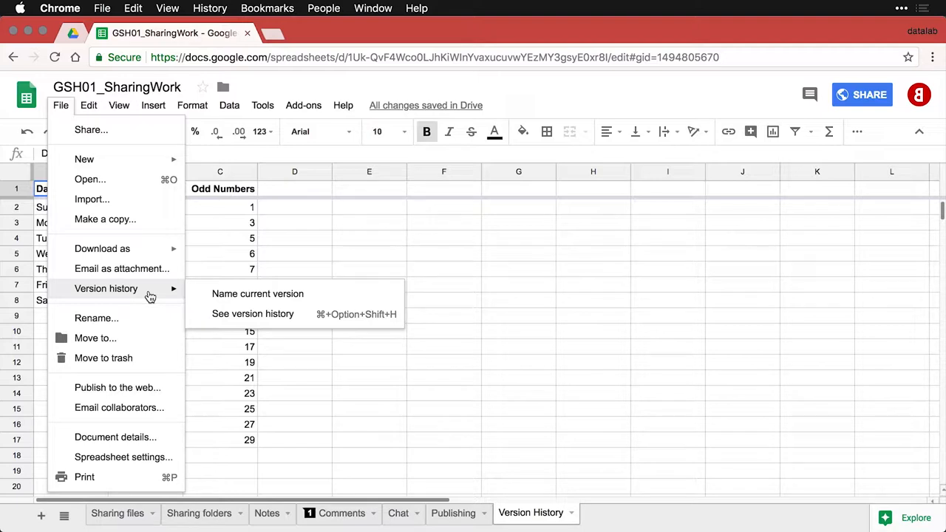
mouse_move(193, 299)
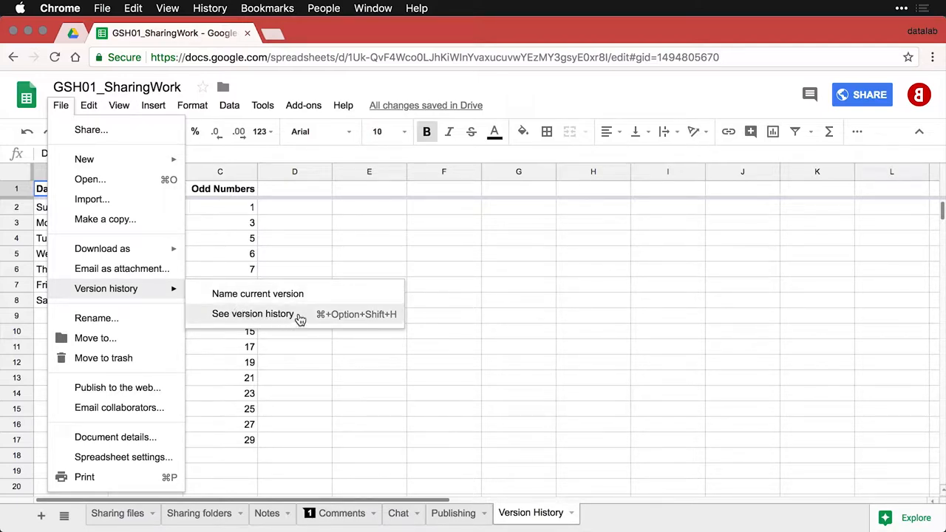
click(253, 314)
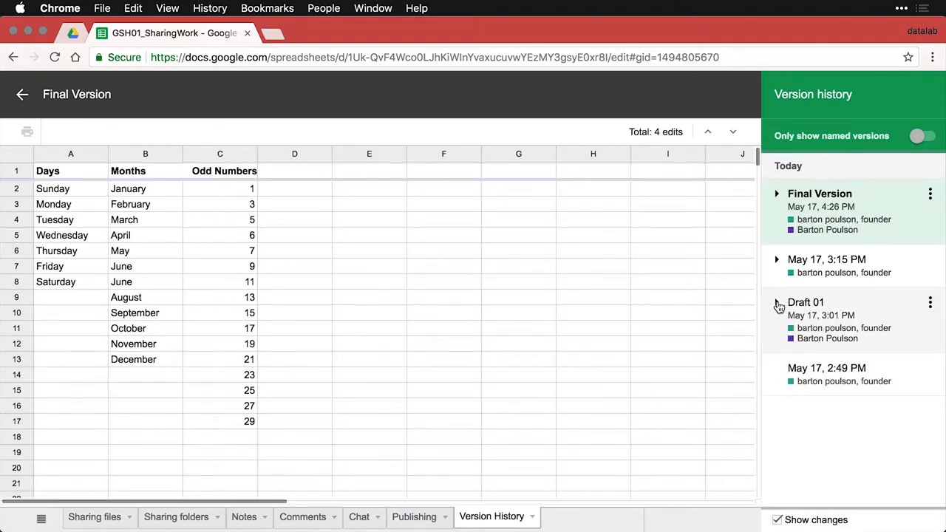
click(777, 303)
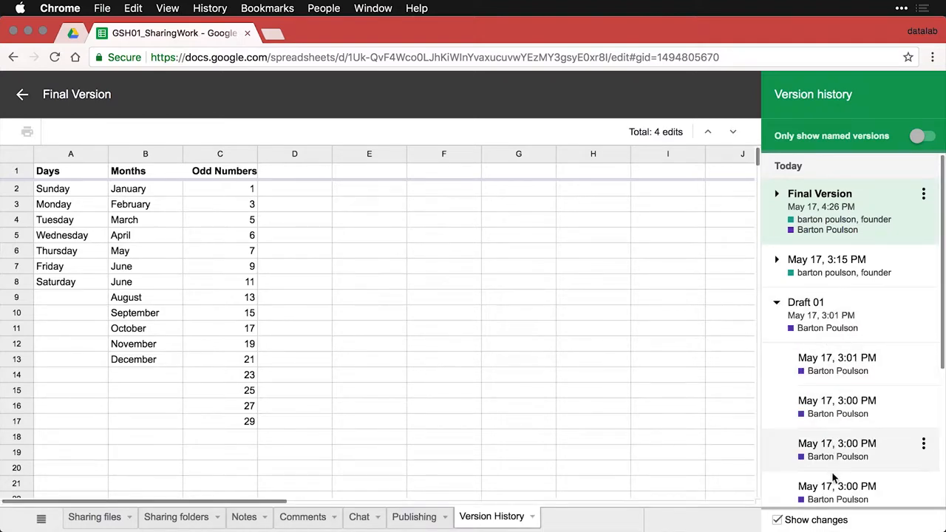
click(777, 303)
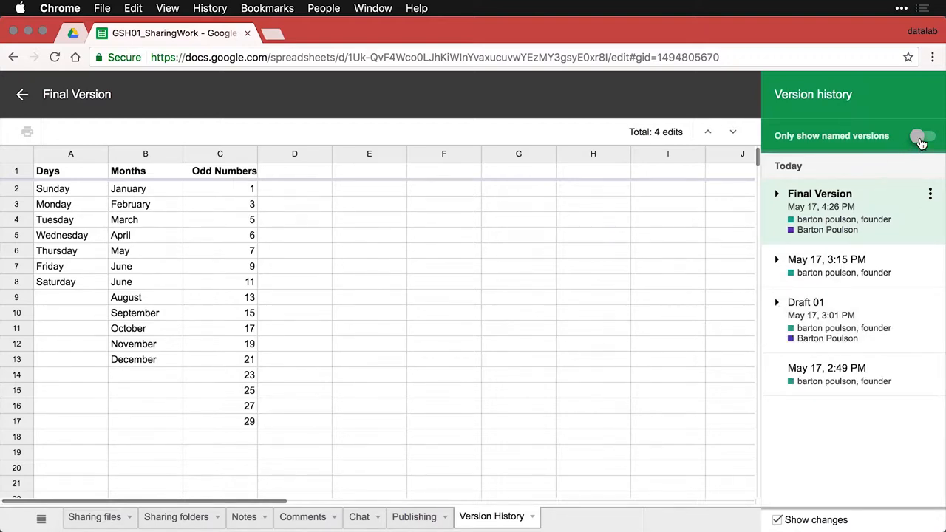
click(922, 136)
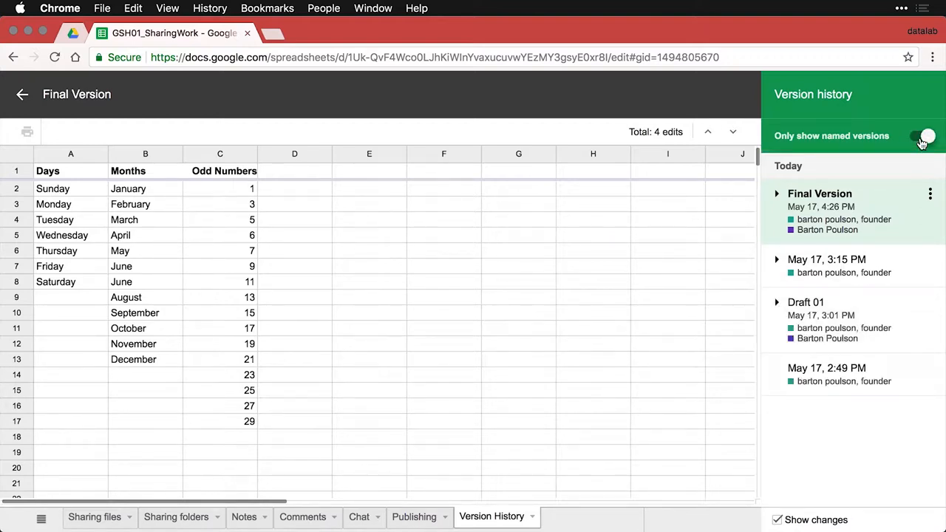
click(925, 136)
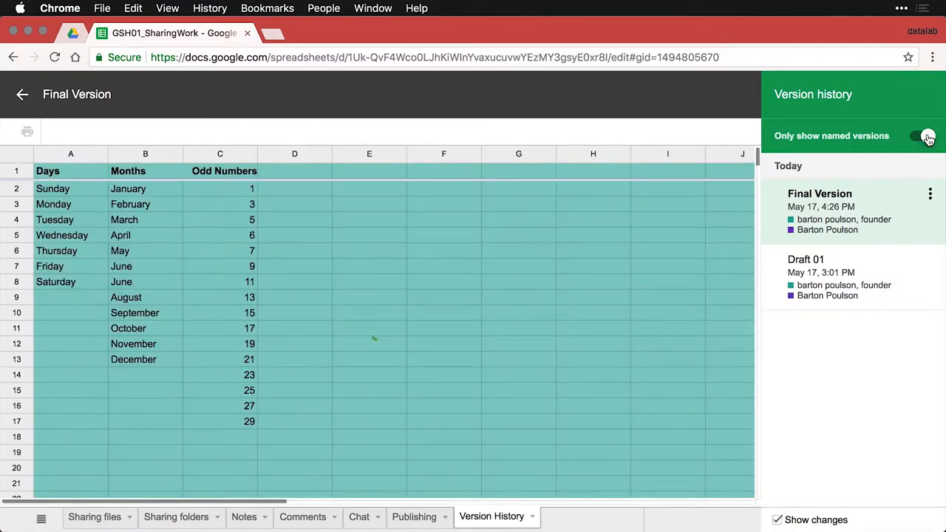
click(923, 135)
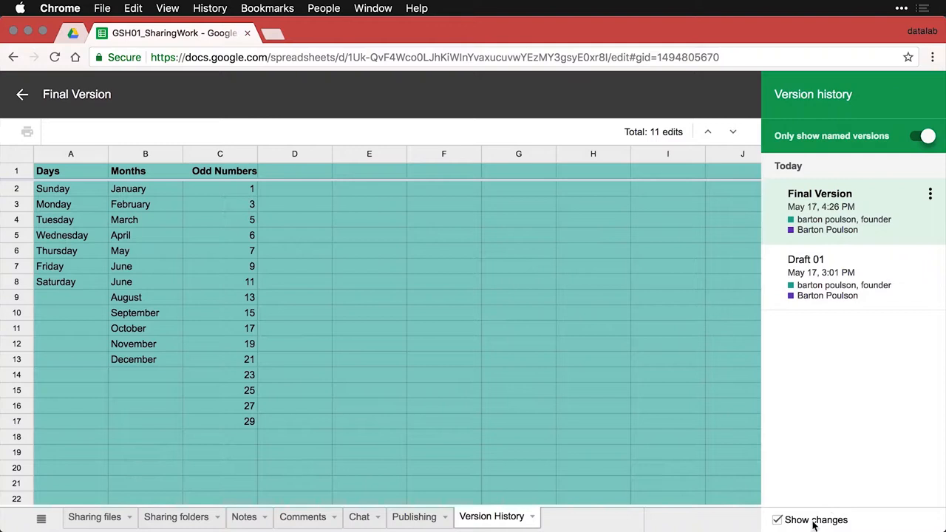
click(777, 520)
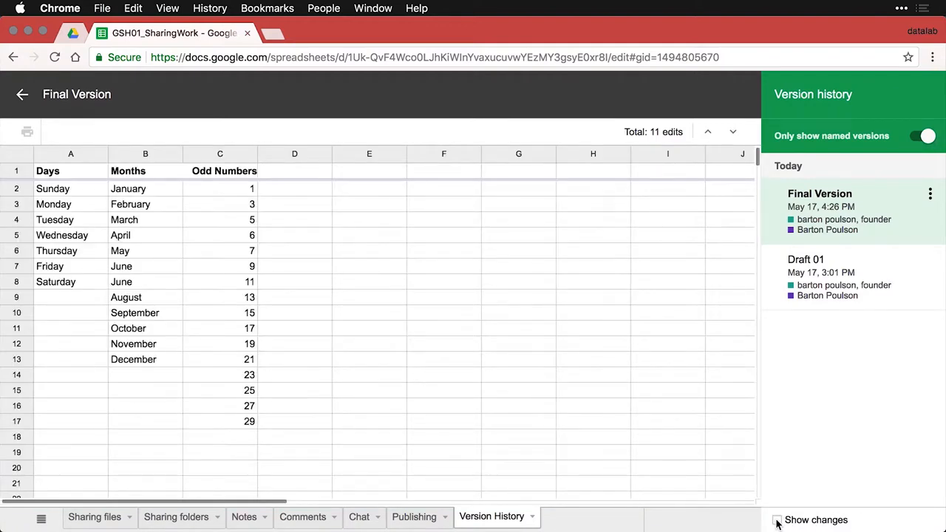
click(777, 519)
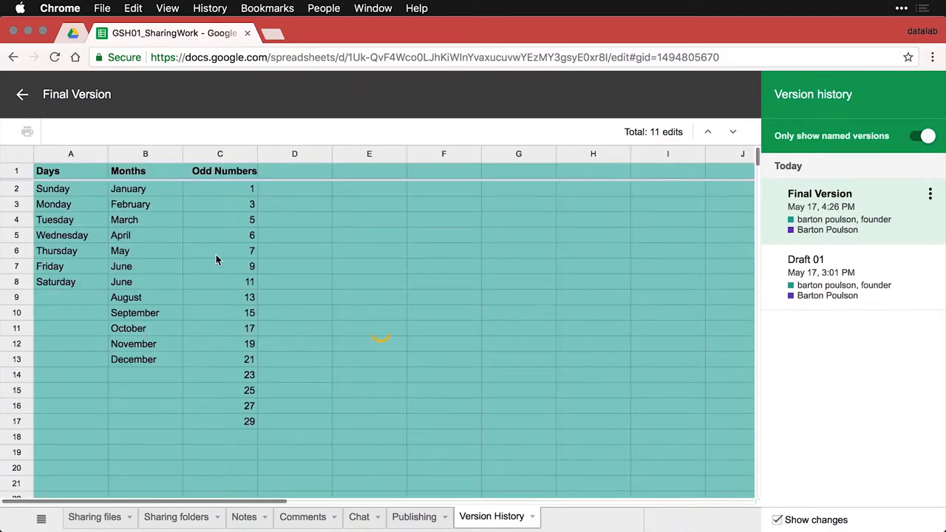
mouse_move(800, 227)
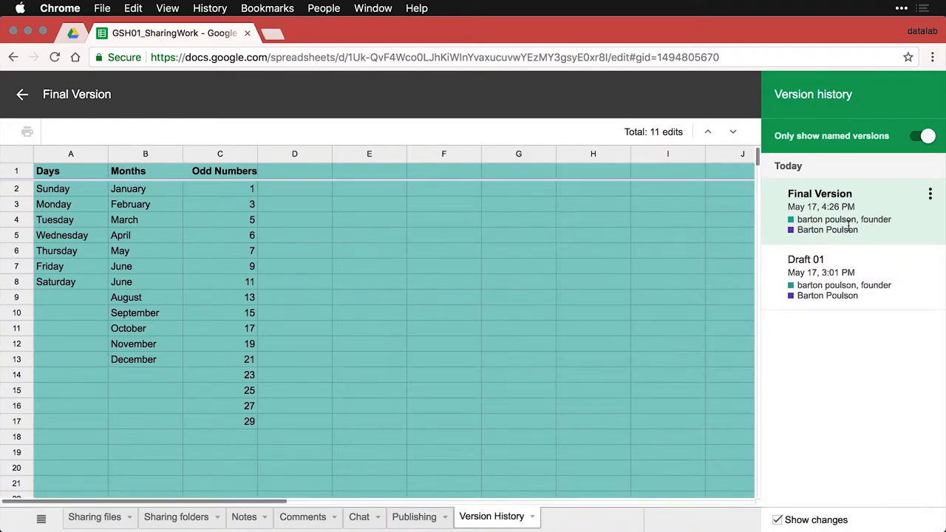
mouse_move(905, 188)
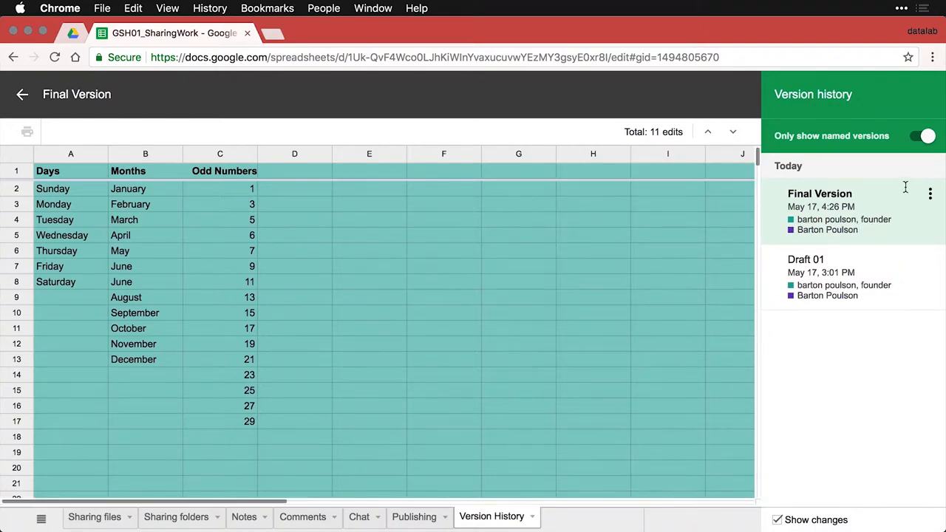
click(922, 135)
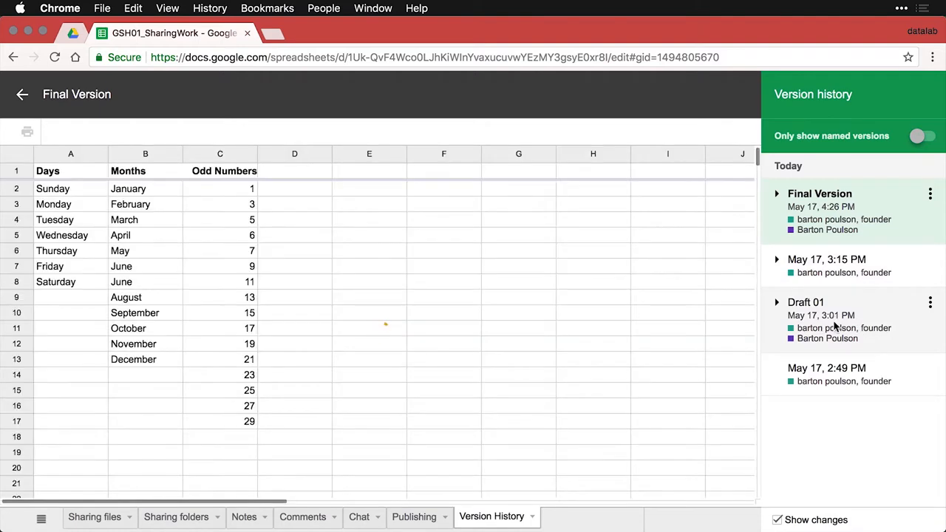
Select Draft 01 in Version history to preview its four highlighted edits
click(806, 301)
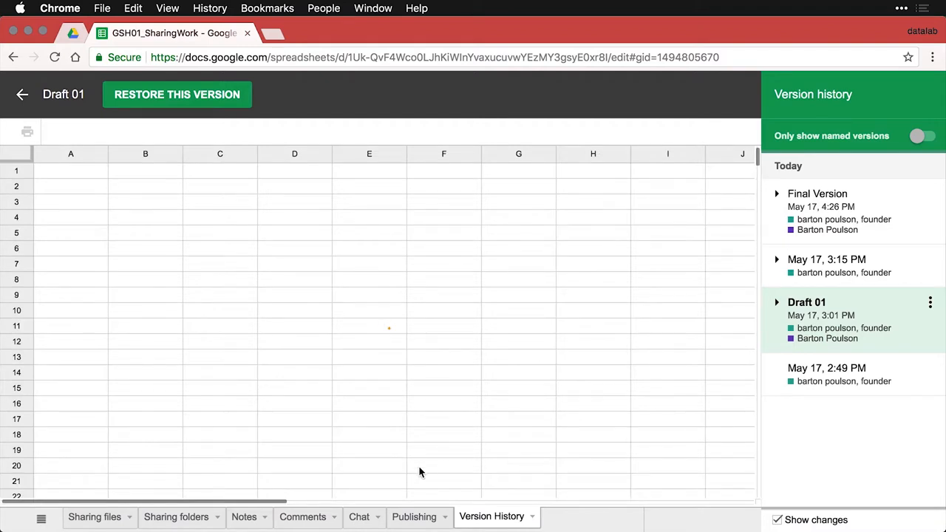
click(244, 517)
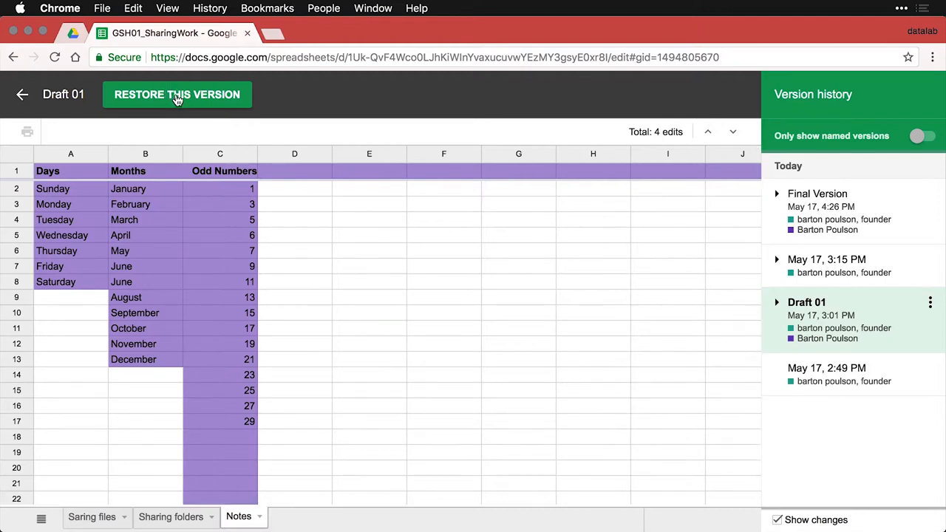
mouse_move(177, 94)
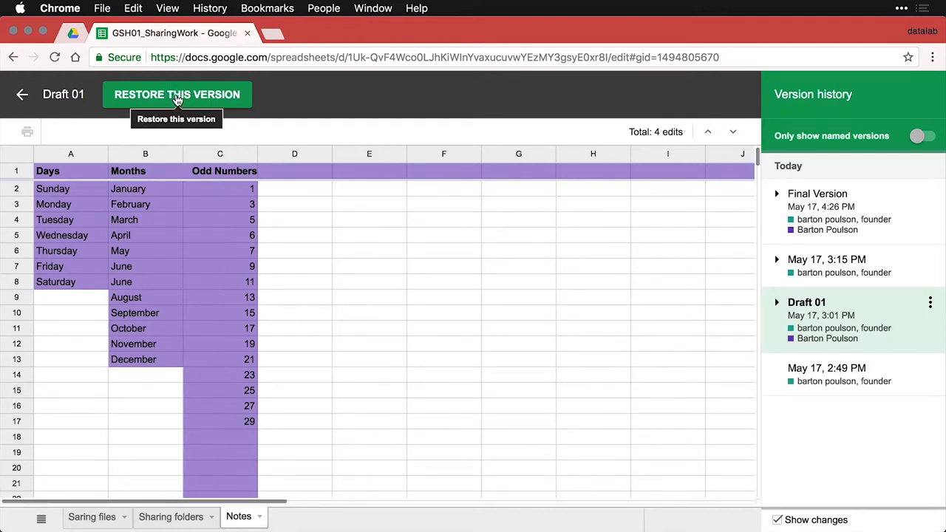